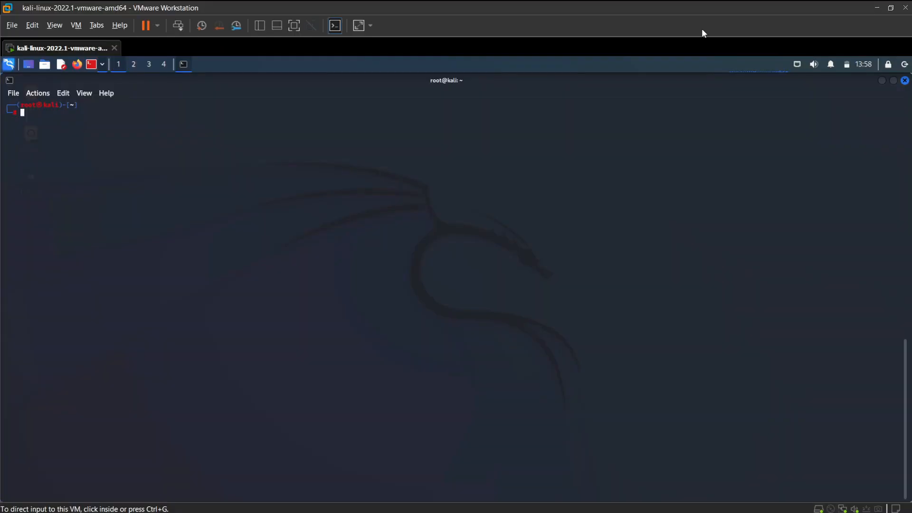
# - Run aircrack-ng with no arguments and scroll through its usage and options list
pyautogui.write('apt -y install veil')
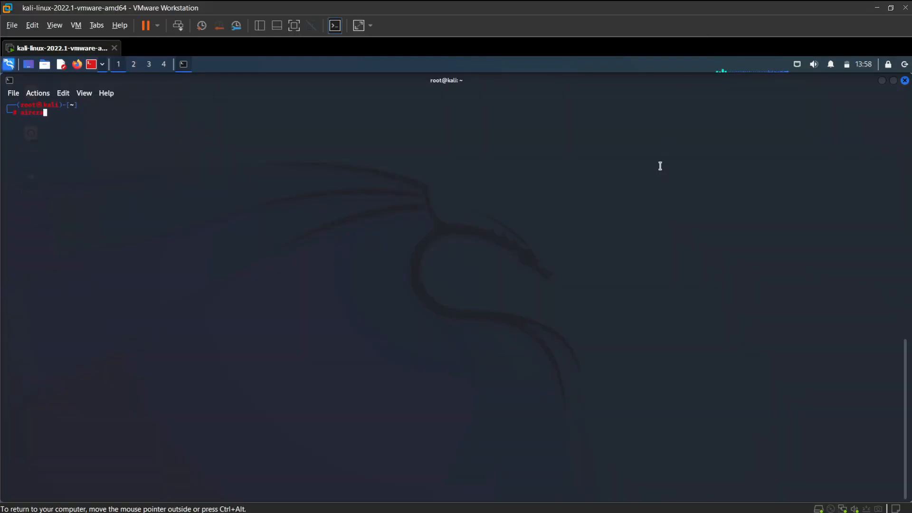
pyautogui.write('aircrack-ng')
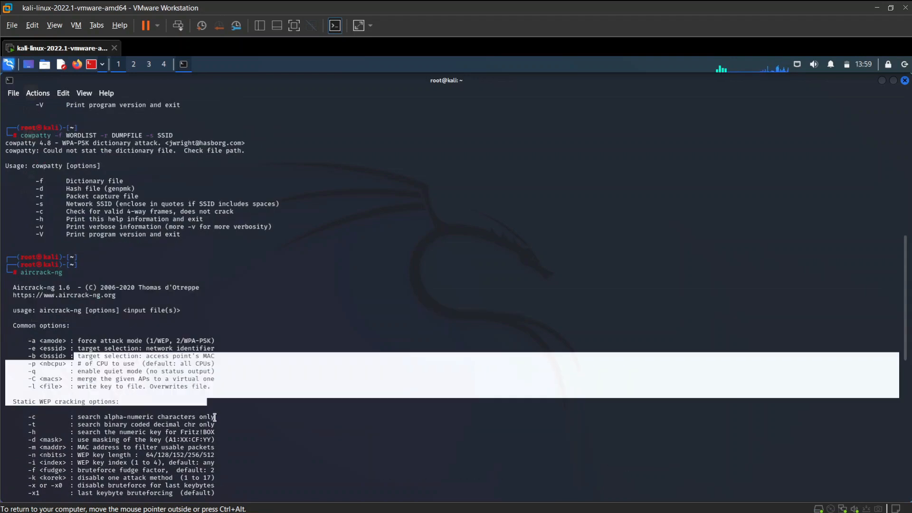
pyautogui.scroll(-3)
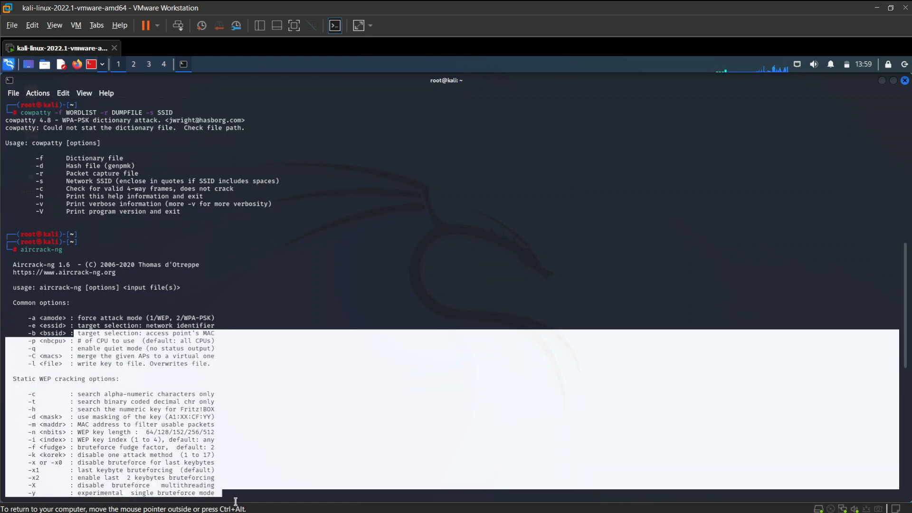
pyautogui.scroll(-3)
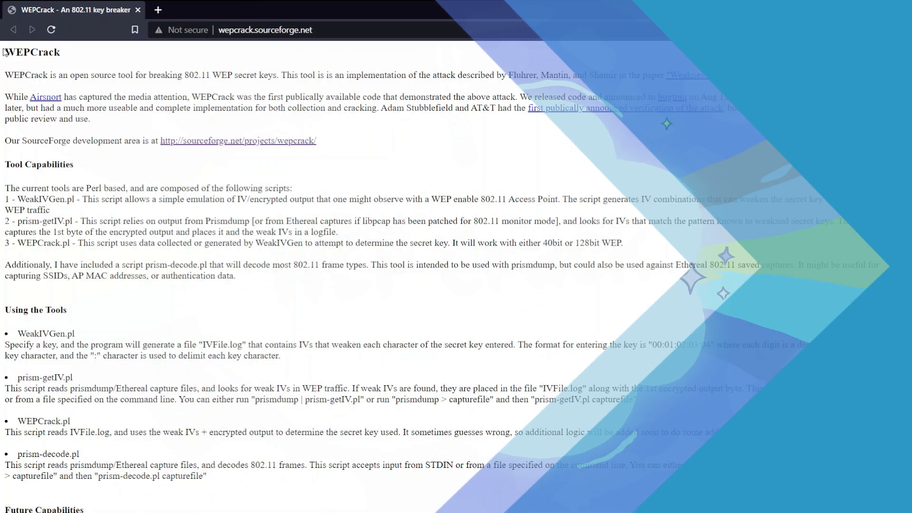
# - Highlight the WEPCrack introduction, clear it, then highlight the Tool Capabilities section
pyautogui.moveTo(5, 52); pyautogui.dragTo(879, 74)
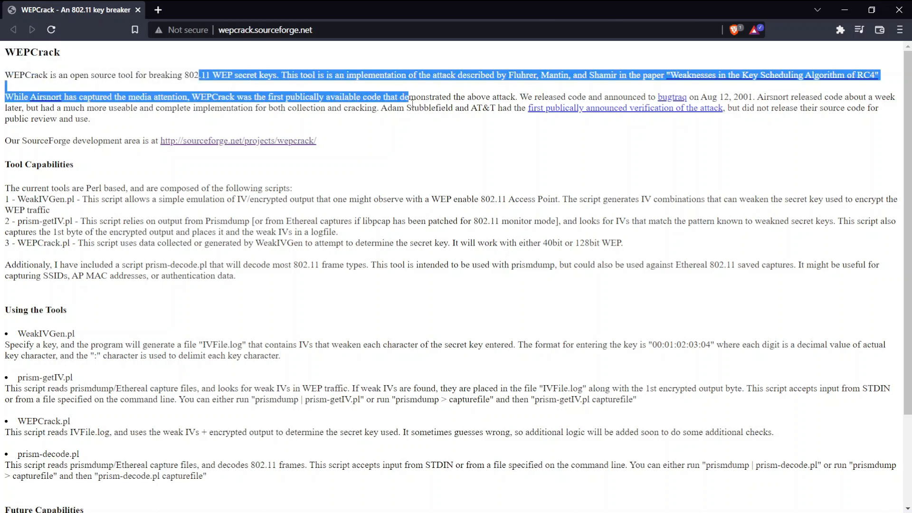
pyautogui.click(27, 164)
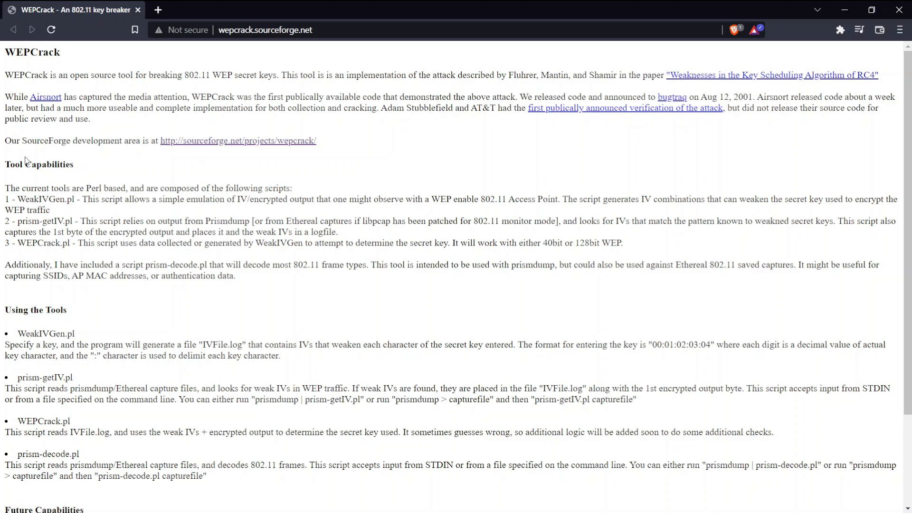
pyautogui.moveTo(6, 164); pyautogui.dragTo(132, 344)
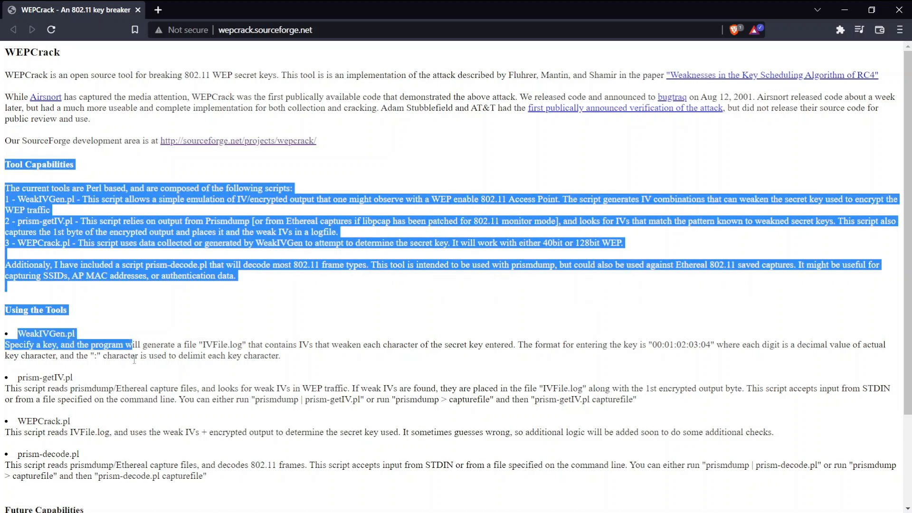